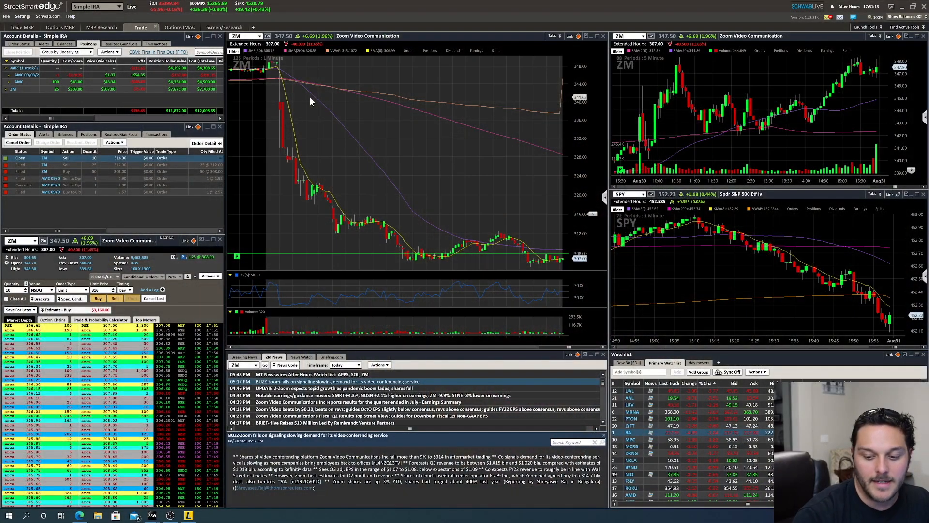
mouse_move(373, 178)
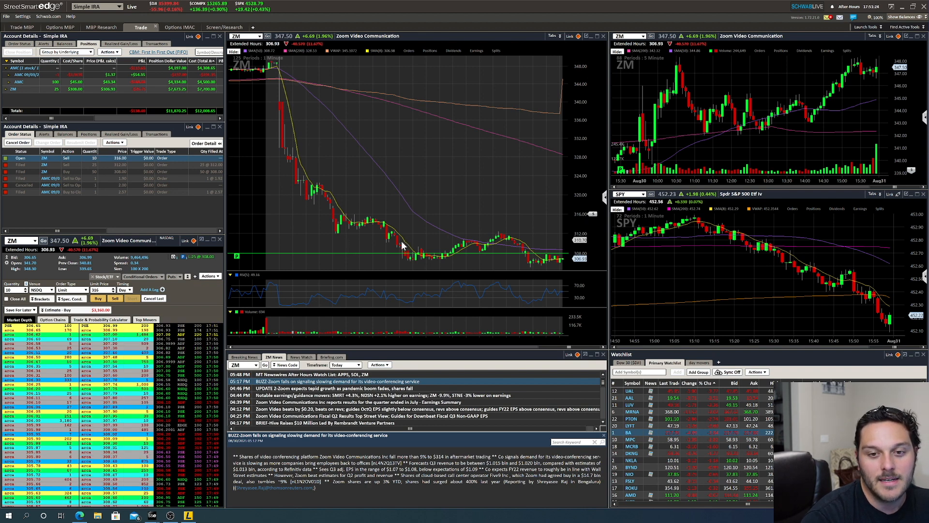
mouse_move(391, 266)
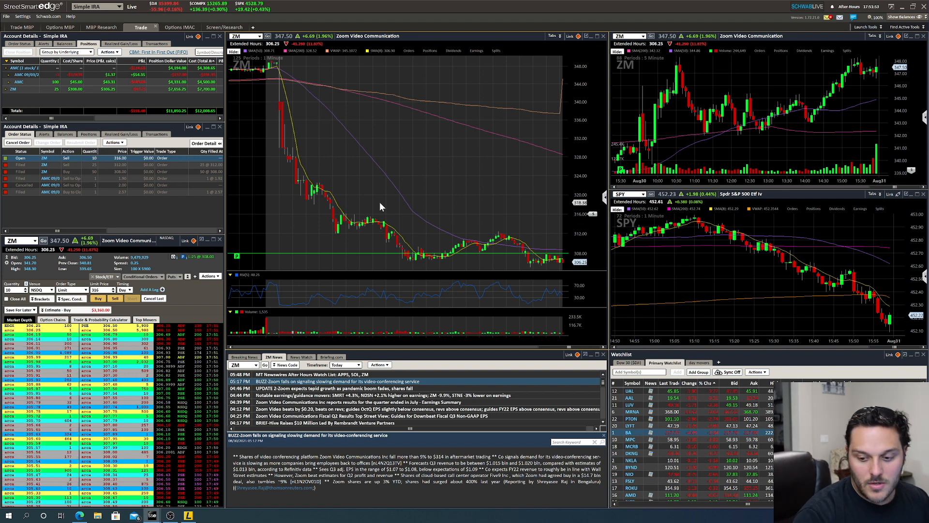
mouse_move(481, 181)
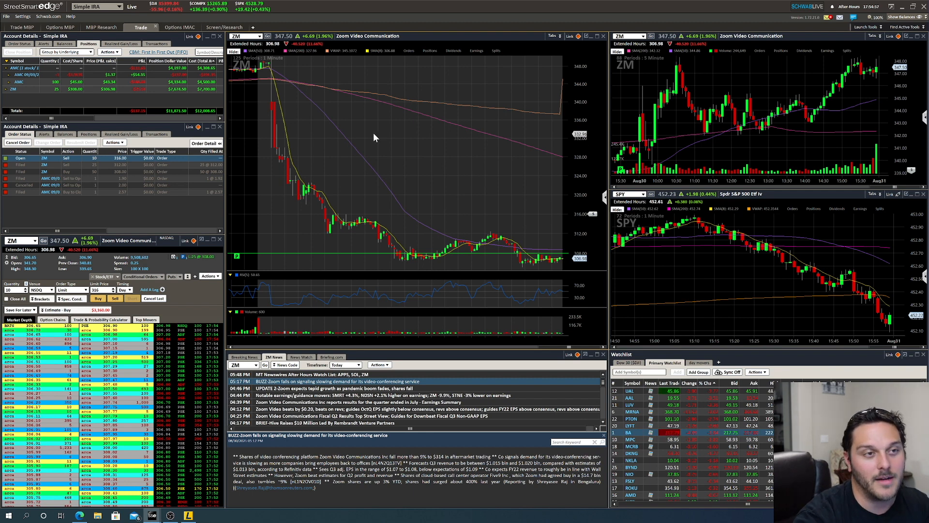
mouse_move(454, 159)
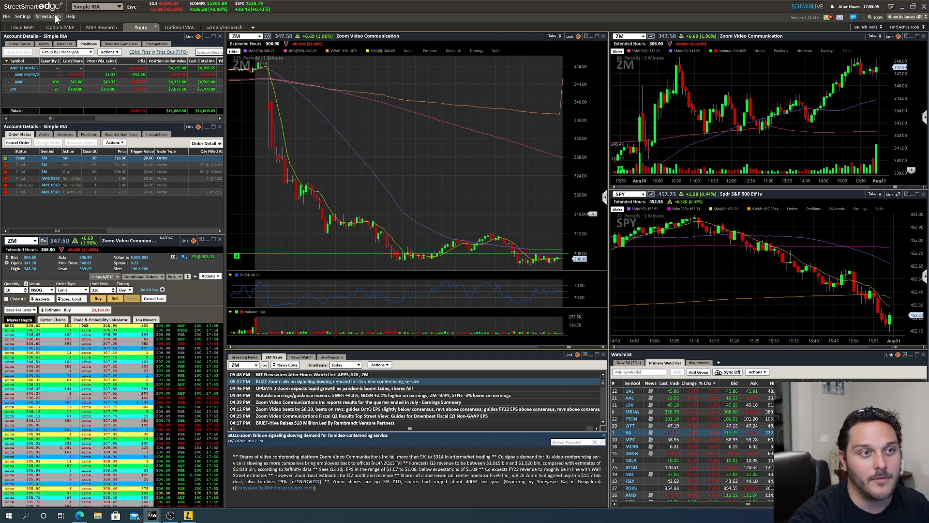
Open Margin Requirements from the Schwab.com menu to view the equity requirement tables
click(44, 16)
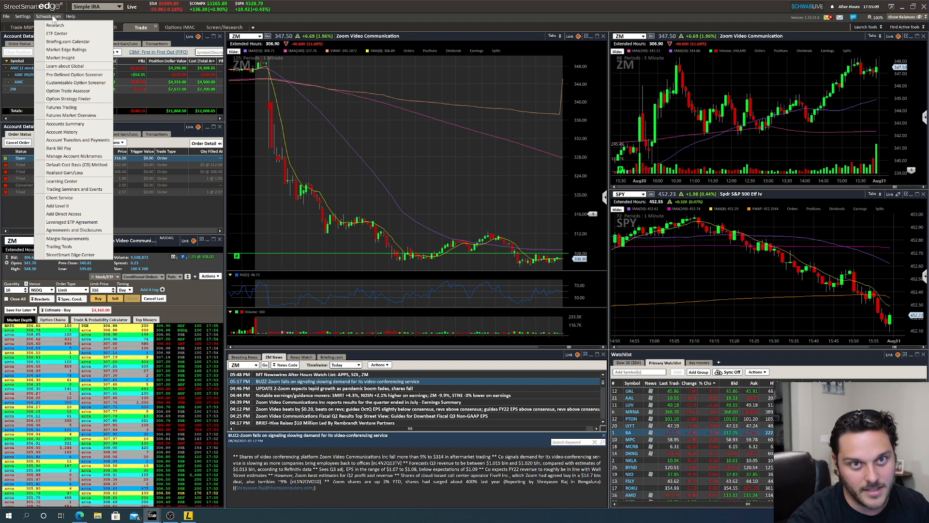
mouse_move(81, 238)
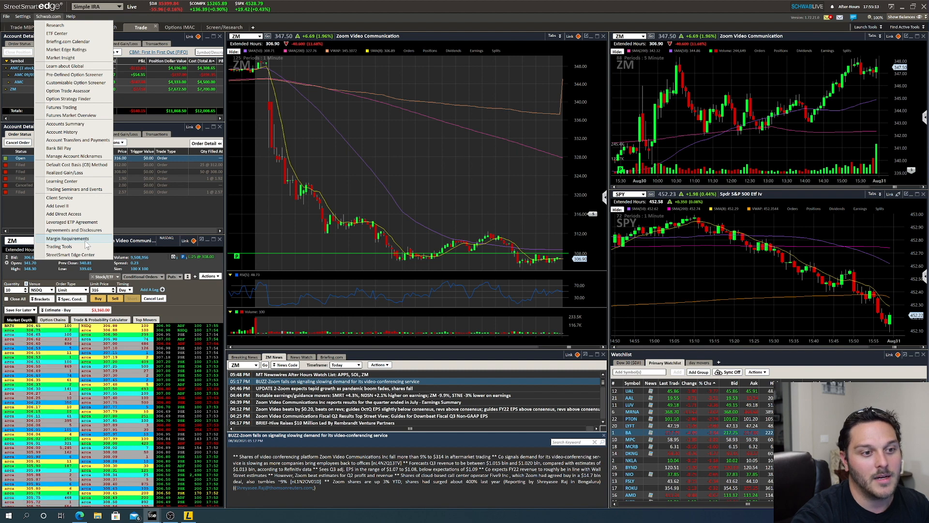
click(39, 16)
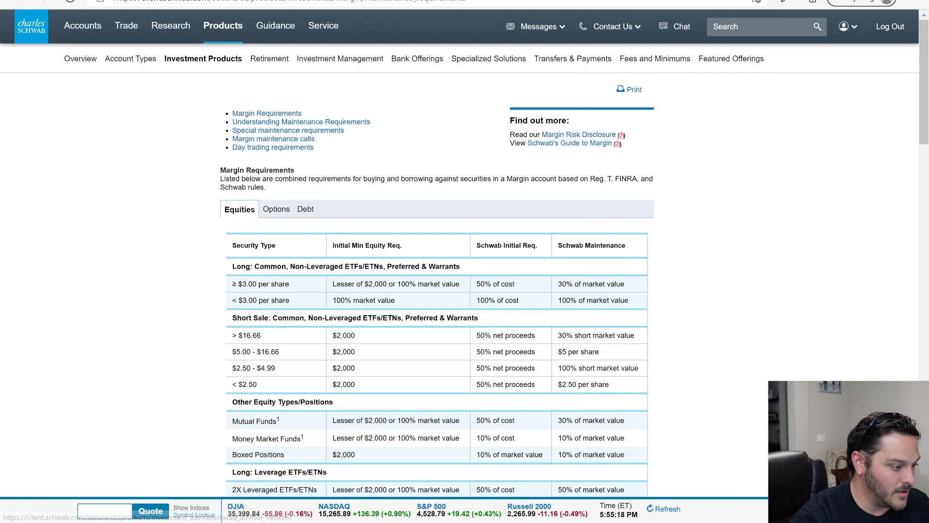
mouse_move(868, 298)
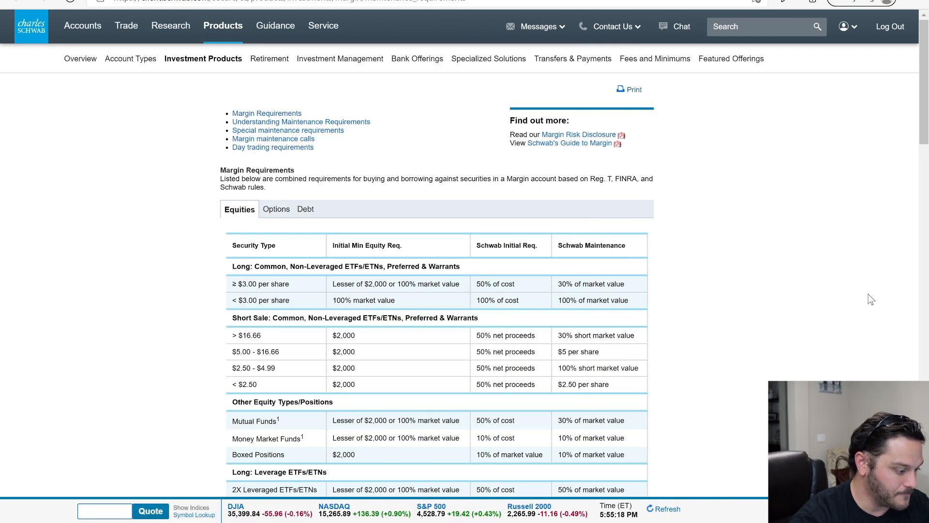
mouse_move(807, 305)
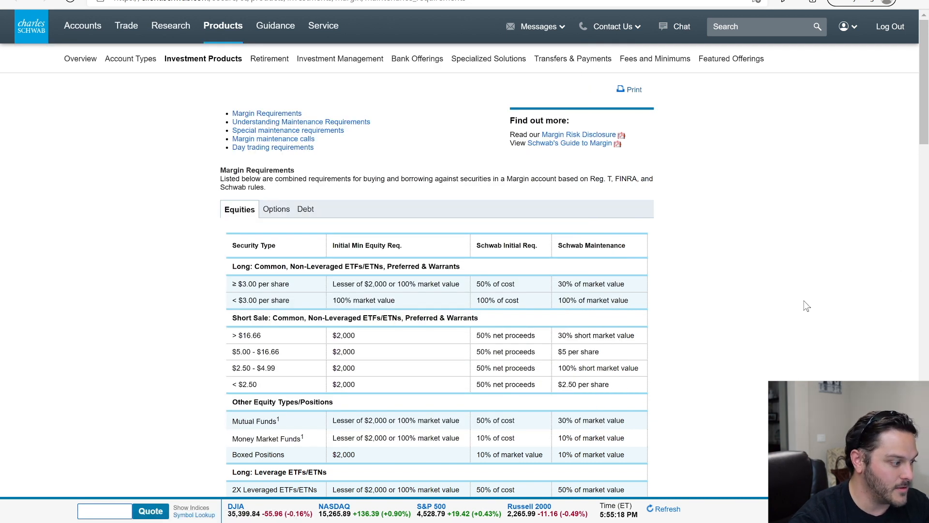
click(323, 25)
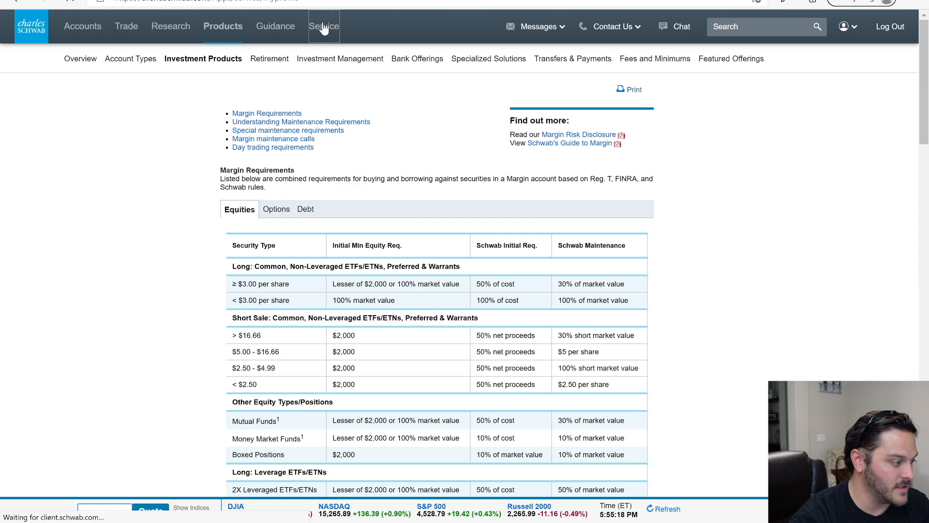
Show the Roth Contributory IRA's features: options trading Level 1 and margin enabled
click(325, 26)
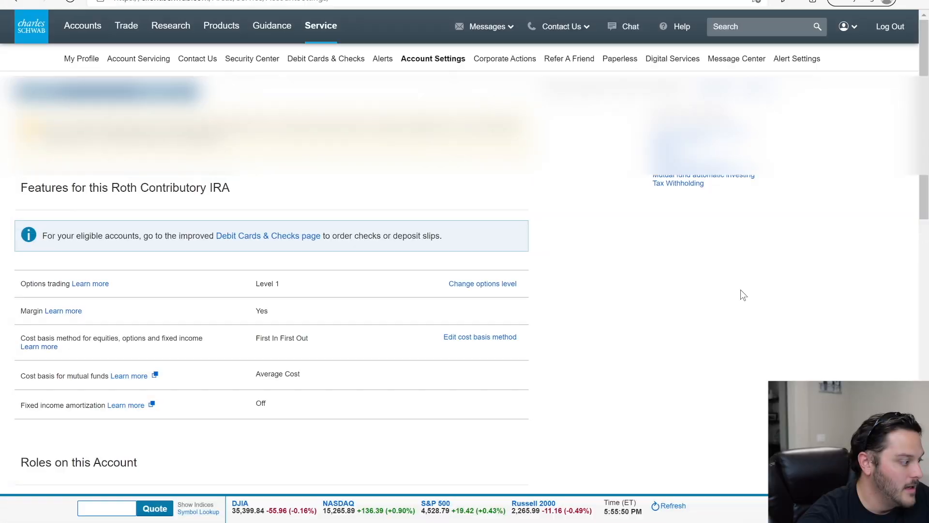
scroll(down, 3)
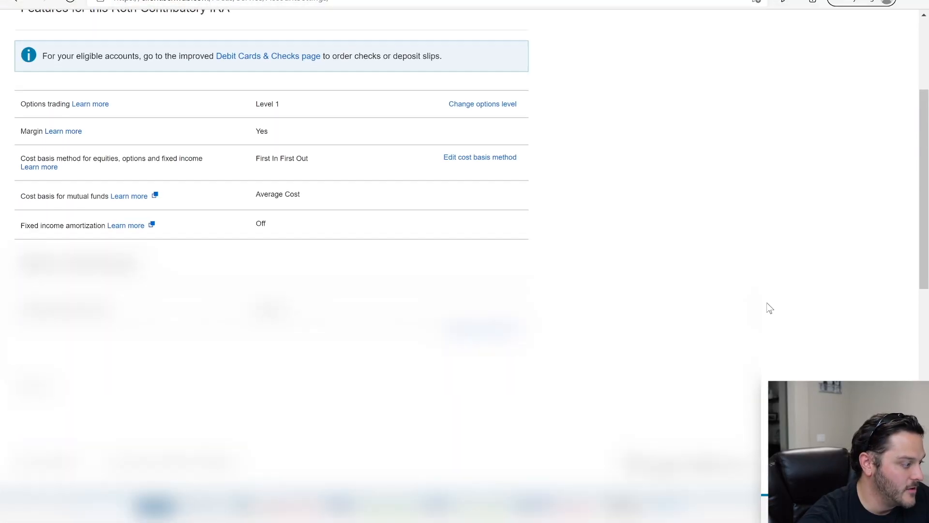
scroll(down, 3)
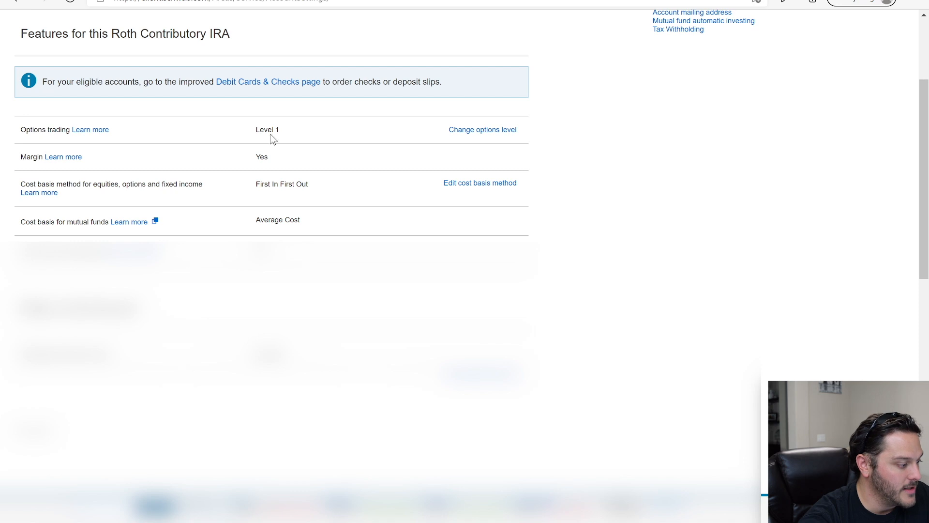
mouse_move(504, 133)
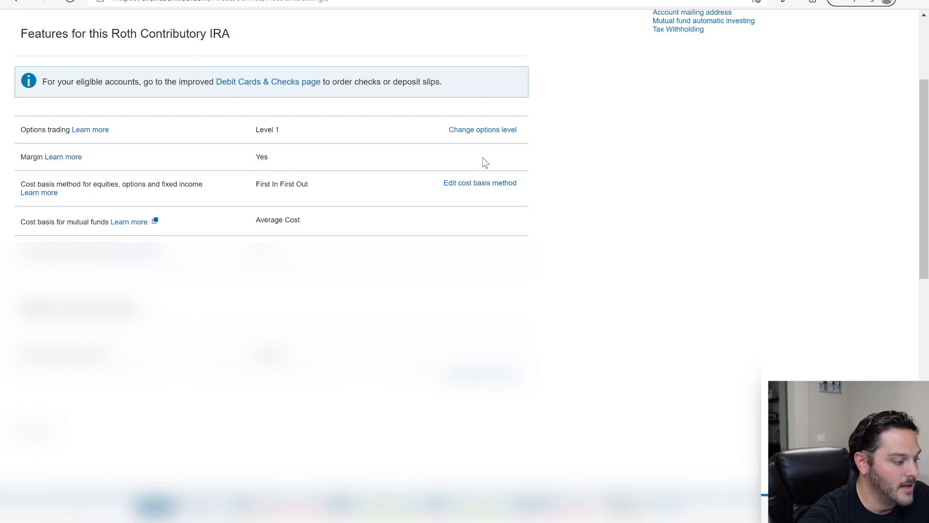
mouse_move(575, 163)
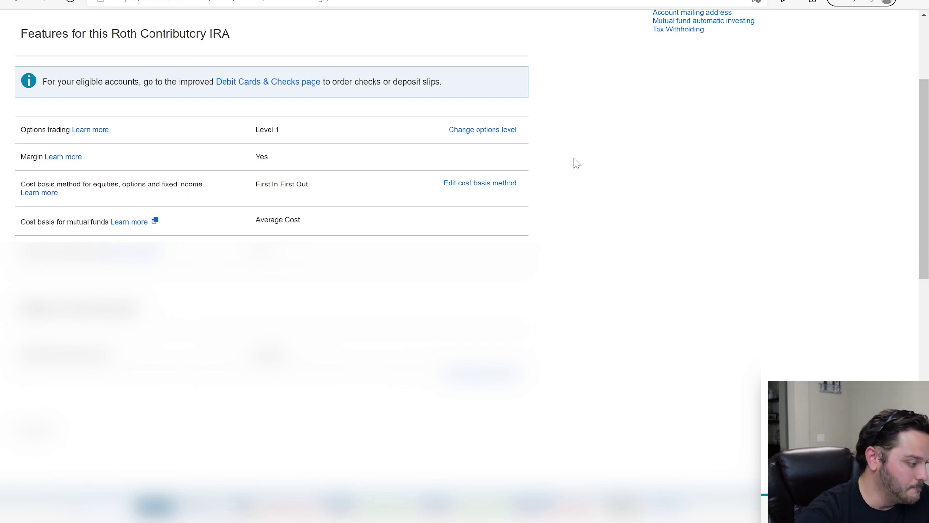
mouse_move(270, 173)
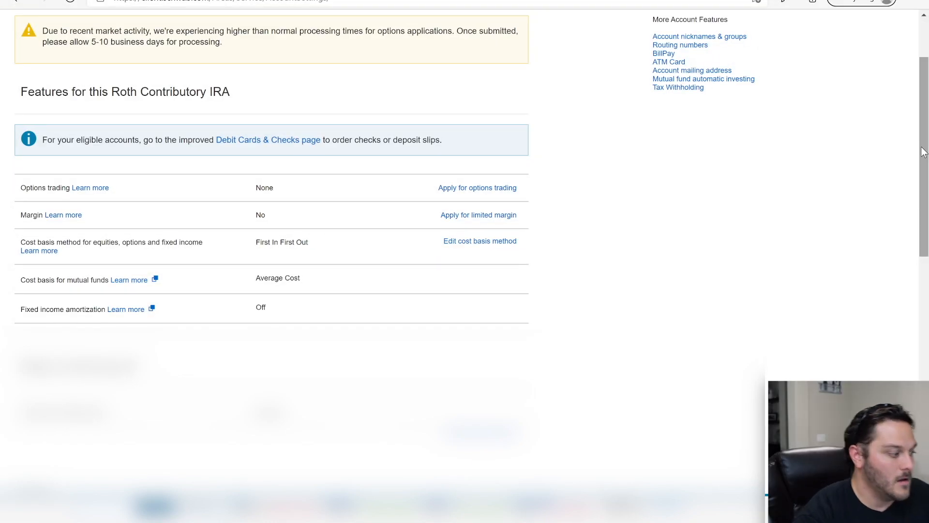
mouse_move(856, 271)
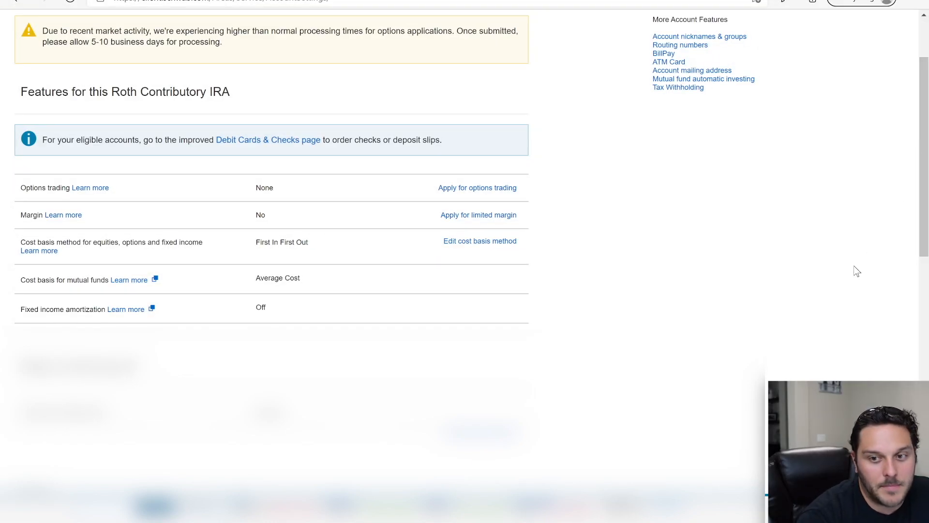
mouse_move(575, 196)
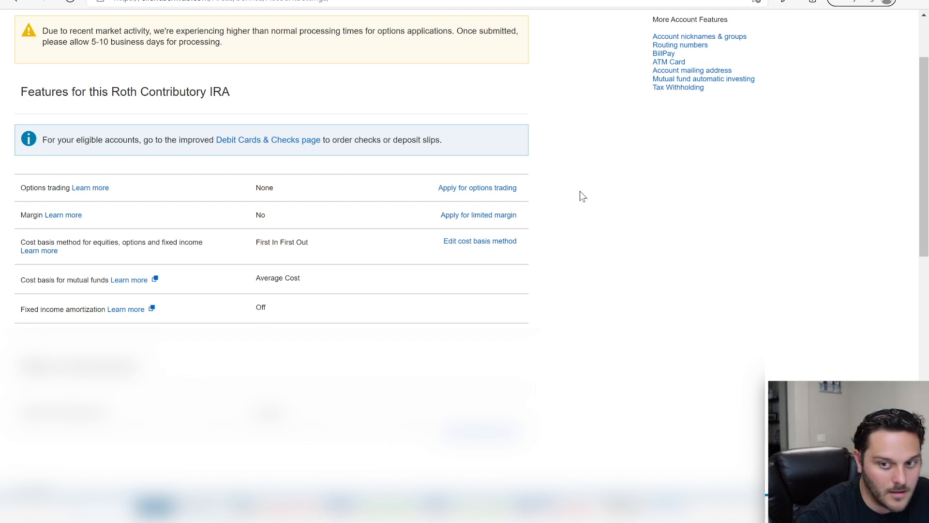
mouse_move(555, 189)
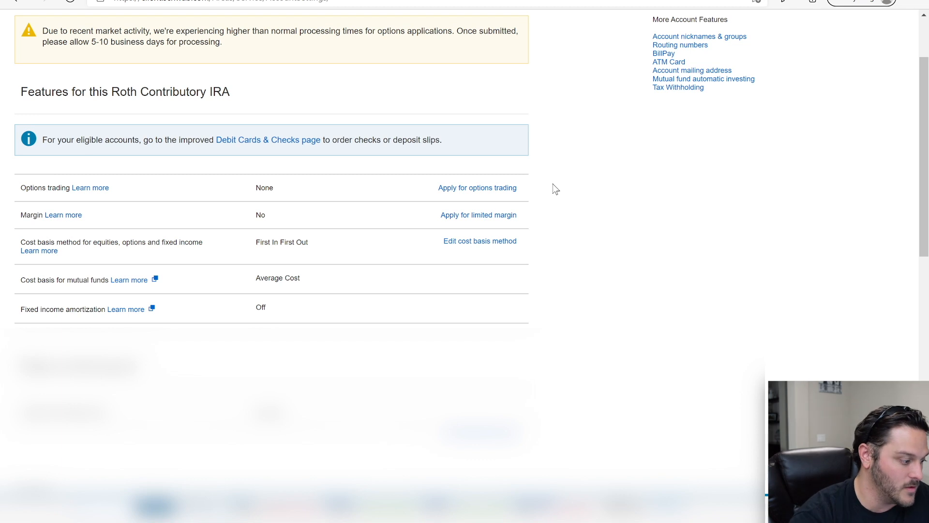
mouse_move(250, 190)
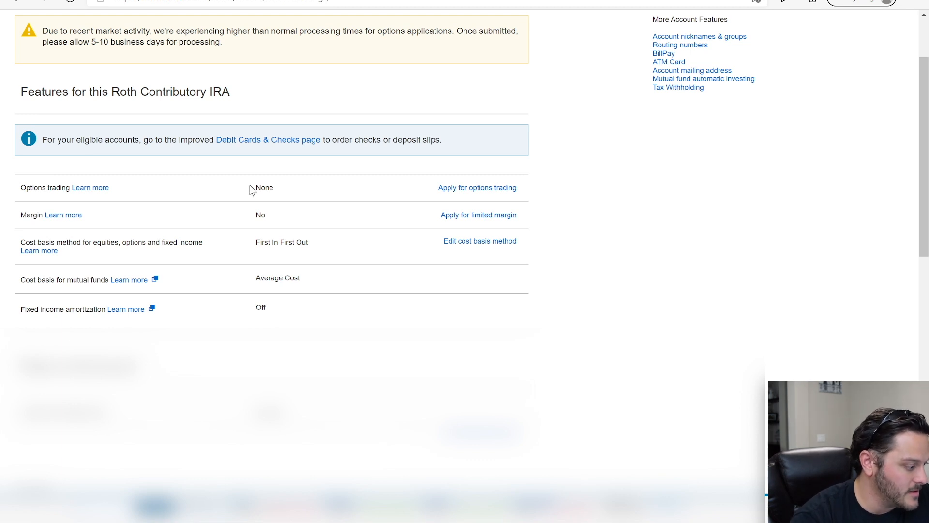
double_click(264, 187)
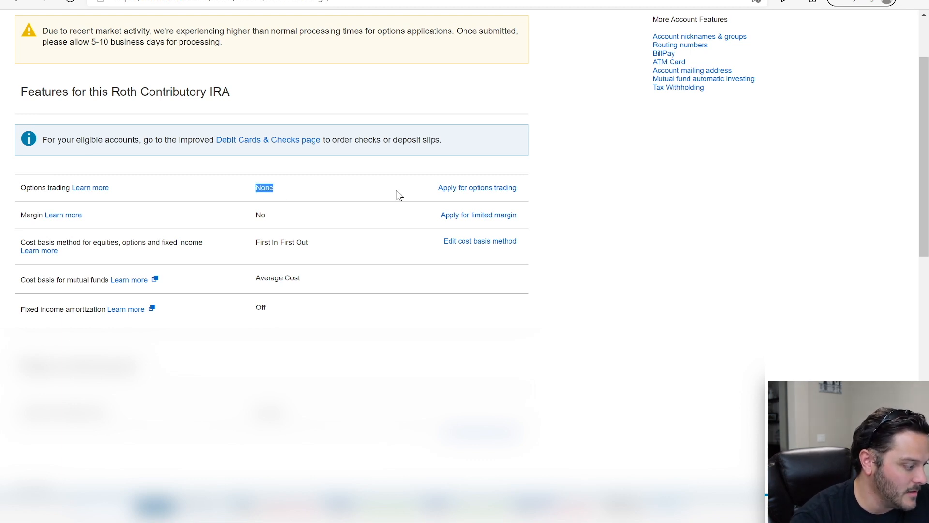
mouse_move(555, 191)
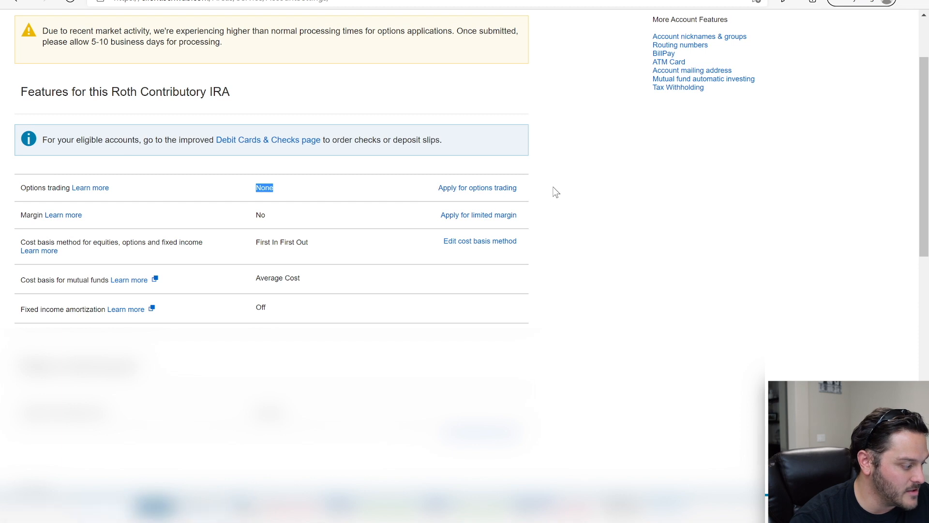
mouse_move(446, 222)
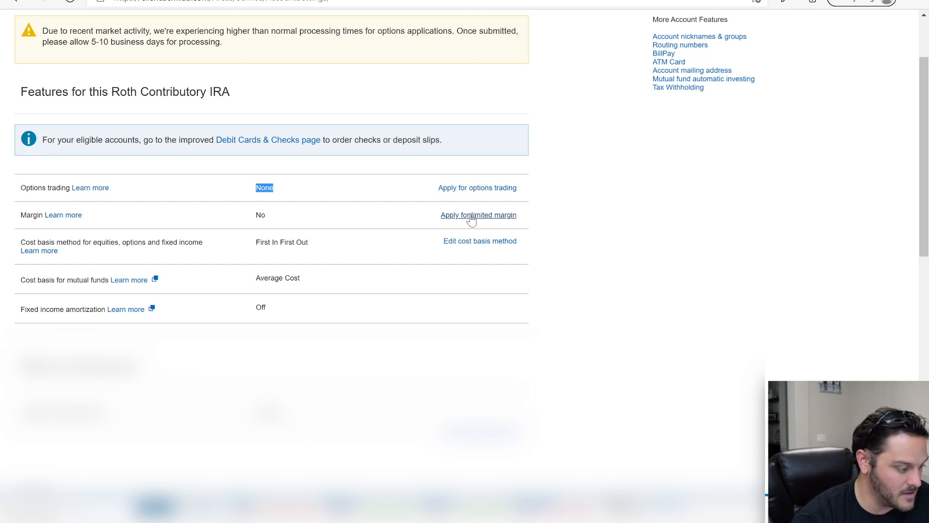
mouse_move(399, 176)
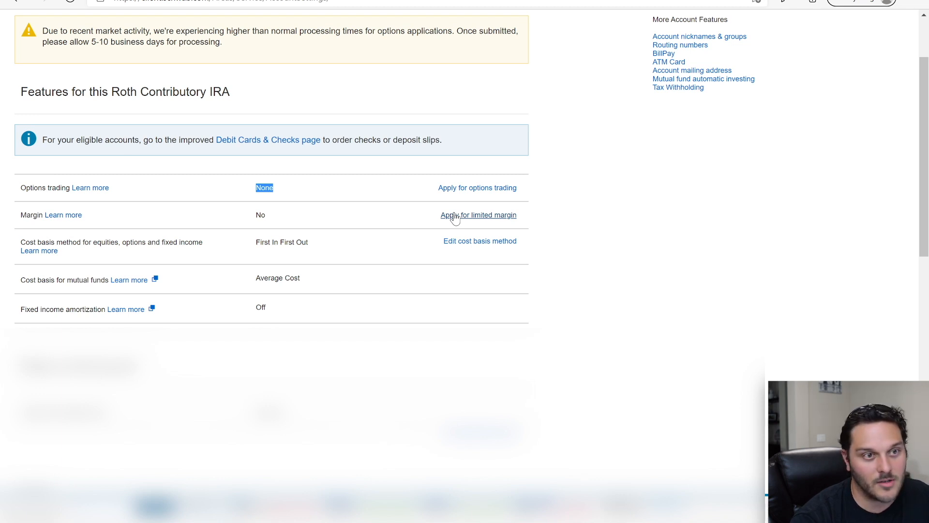
Choose 'Apply for limited margin' in the Roth IRA's Margin row
click(478, 215)
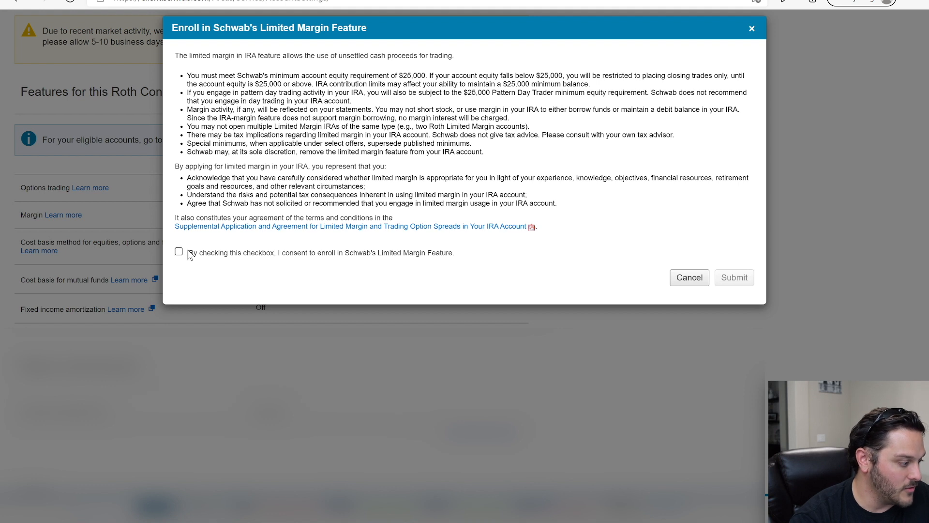
mouse_move(396, 117)
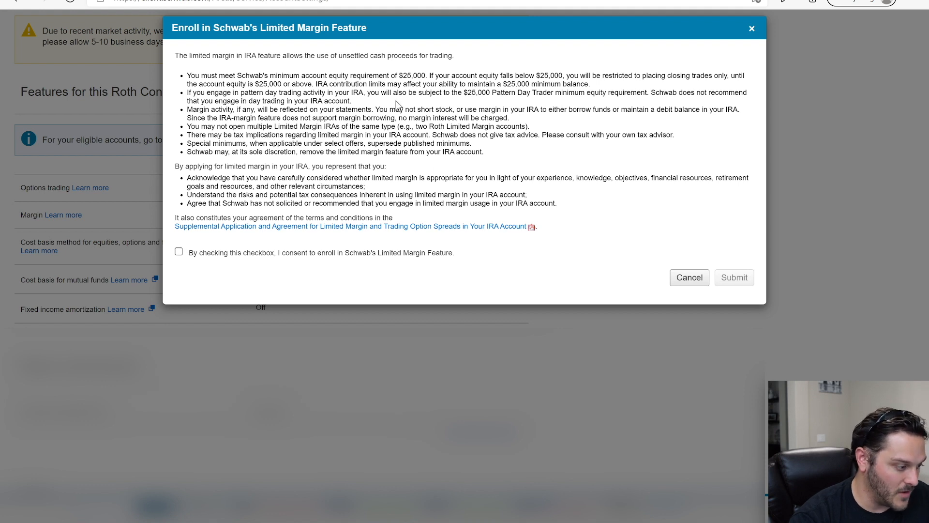
mouse_move(286, 72)
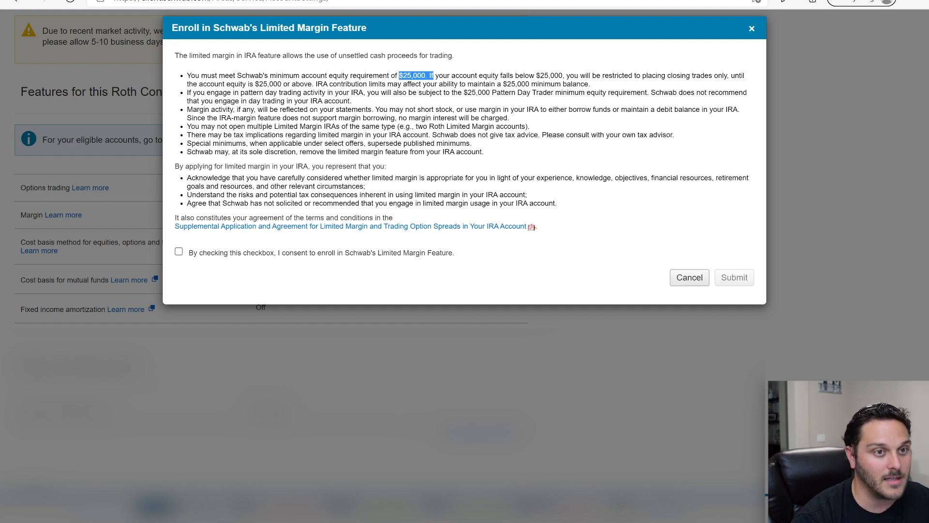
mouse_move(334, 71)
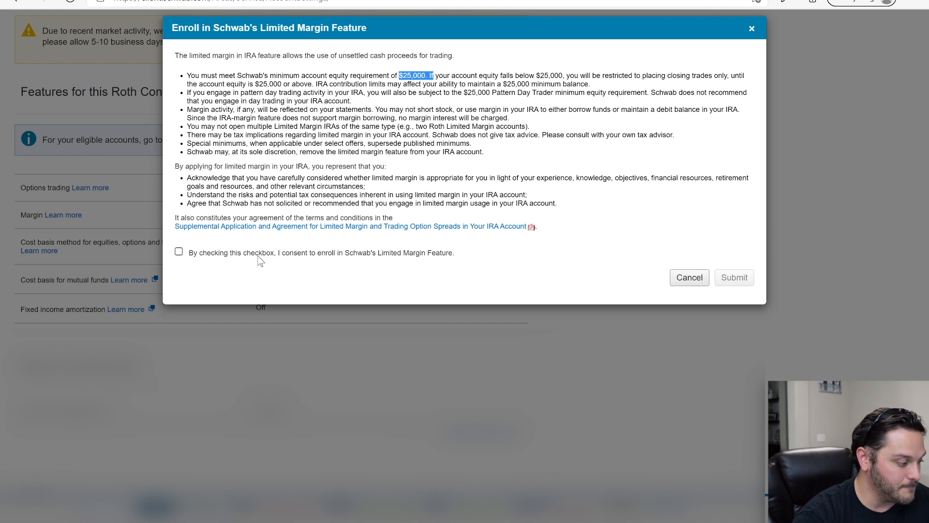
Check the consent box on the Limited Margin Feature enrollment form
click(178, 251)
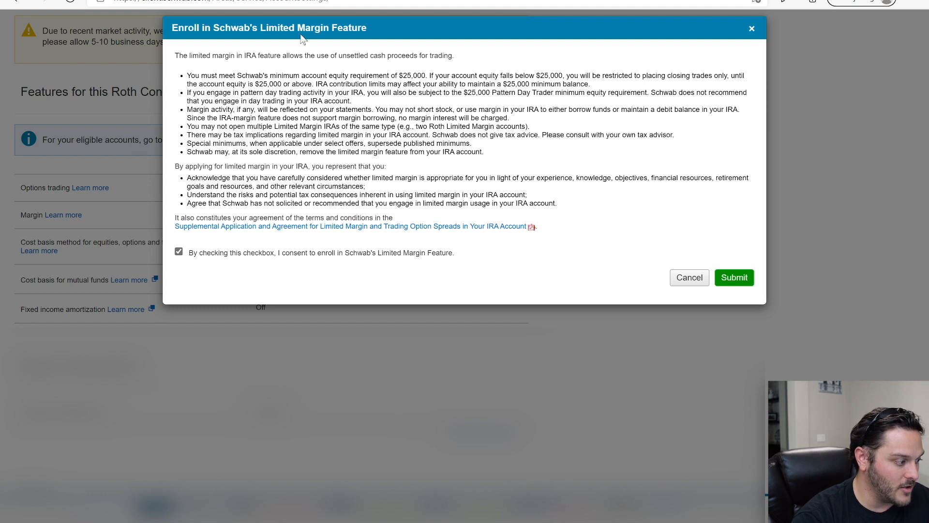
mouse_move(751, 29)
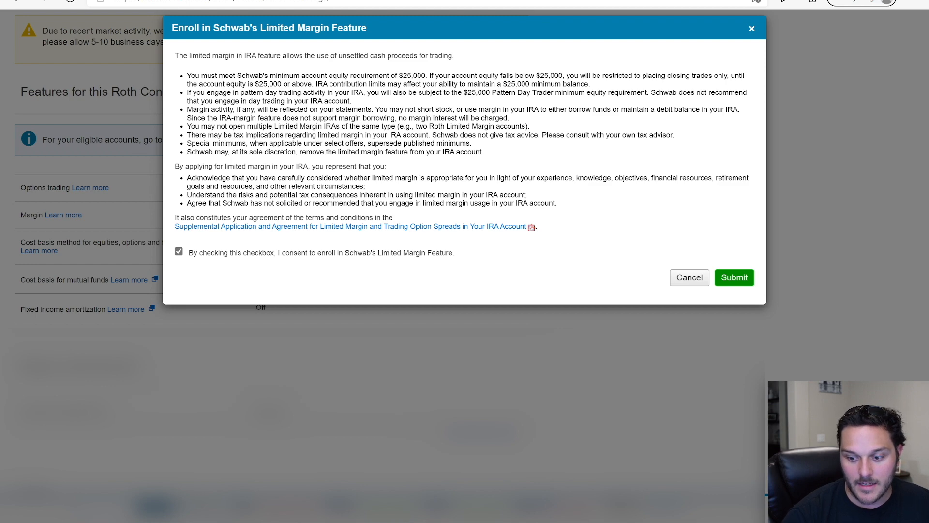
click(347, 226)
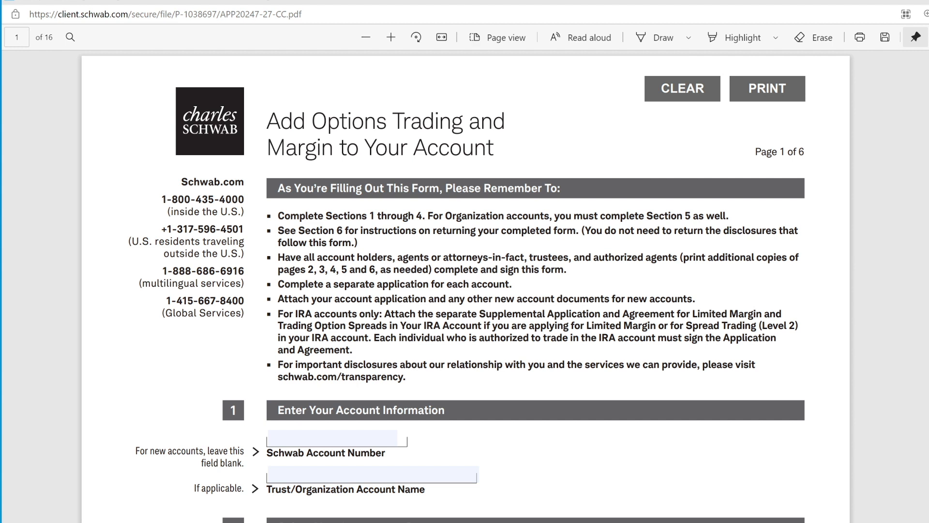
mouse_move(552, 137)
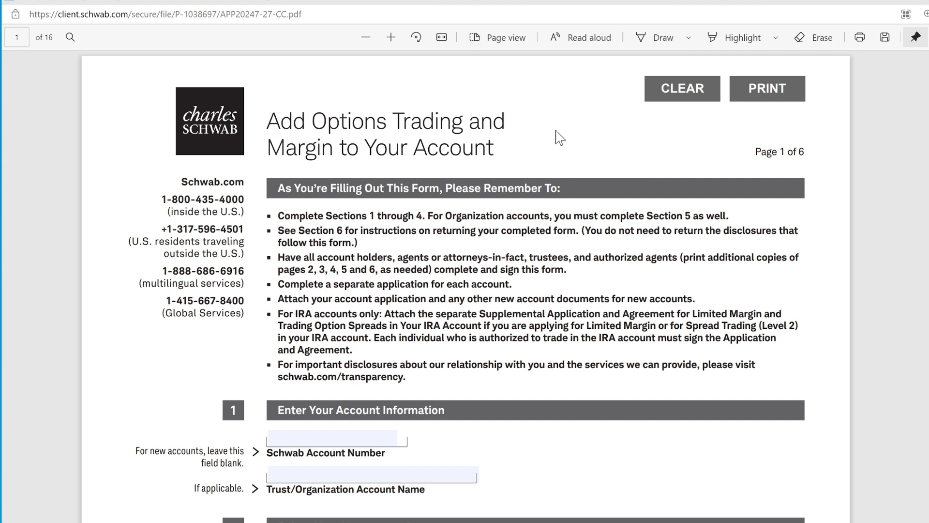
mouse_move(537, 163)
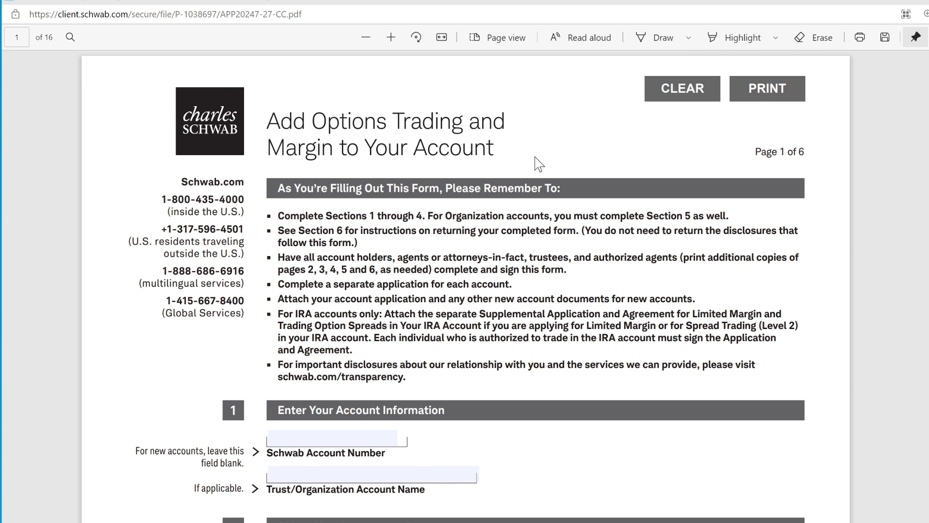
mouse_move(272, 451)
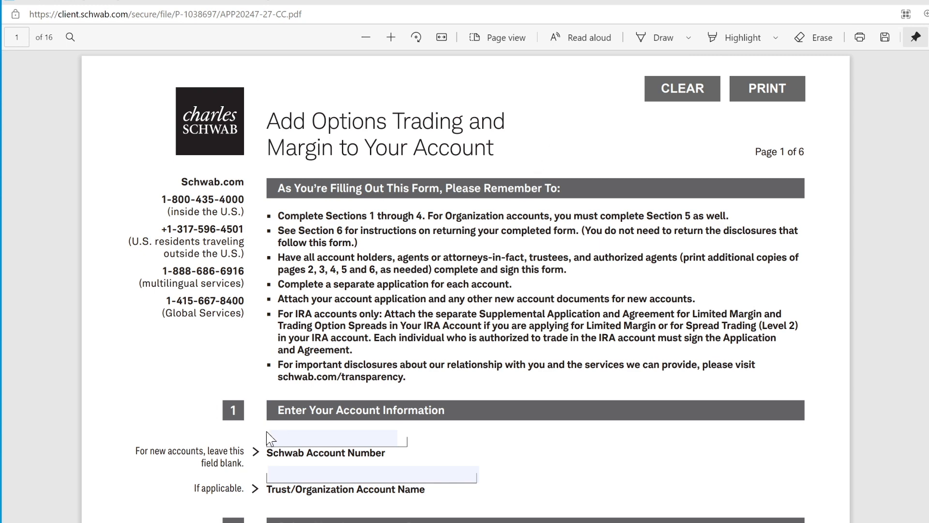
Scroll page 1 of the margin application PDF to the Select Your Investment Strategy section
scroll(down, 3)
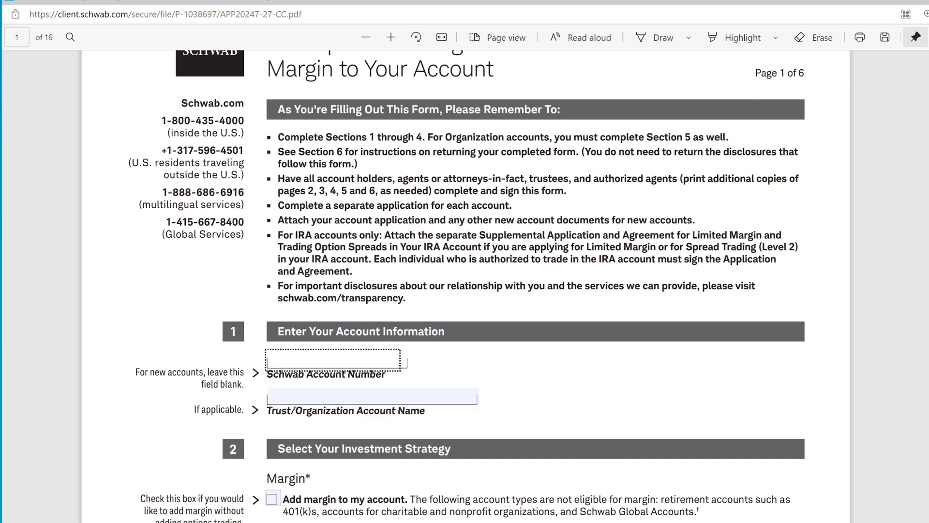
Scroll down to page 2's Options Trading section listing strategy levels 0 through 3
scroll(down, 3)
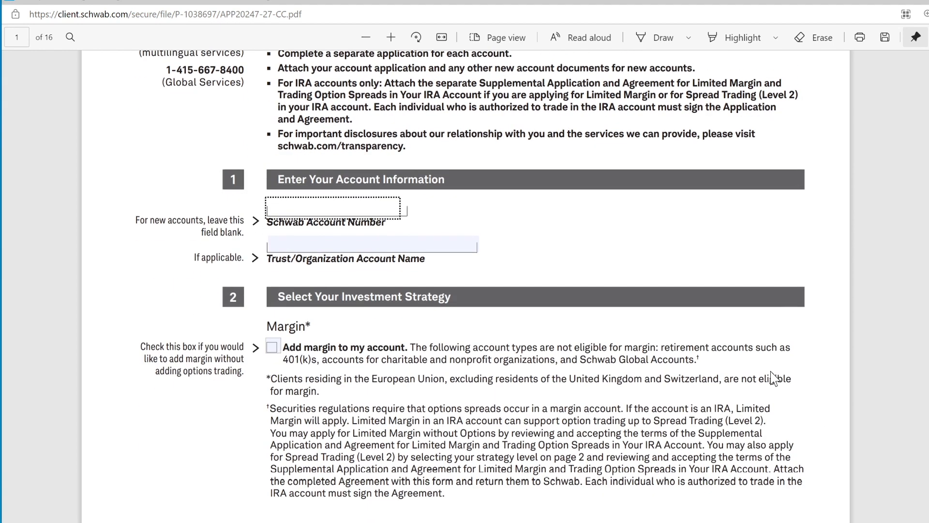
scroll(down, 3)
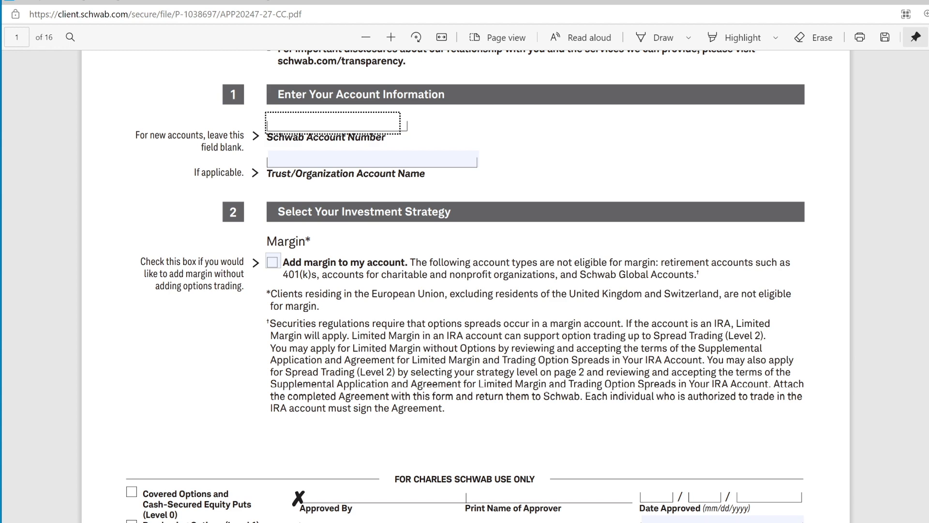
scroll(down, 3)
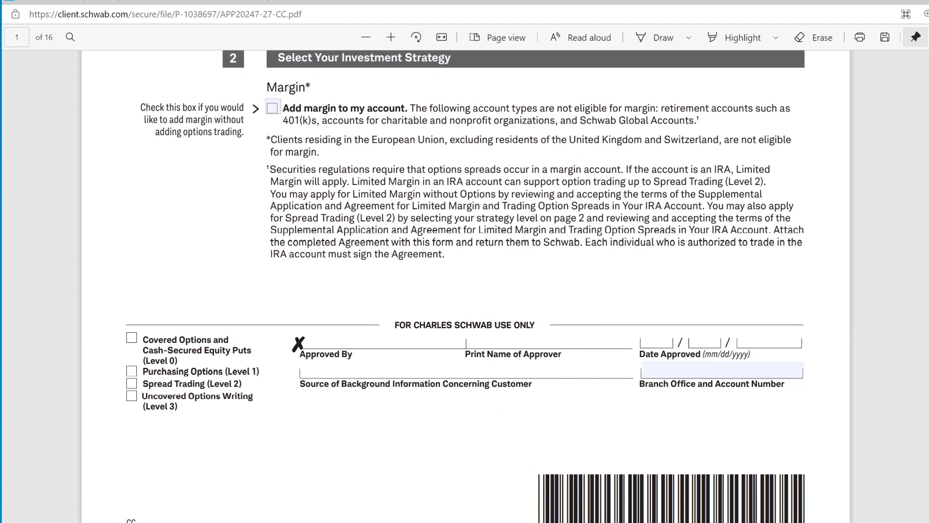
scroll(down, 3)
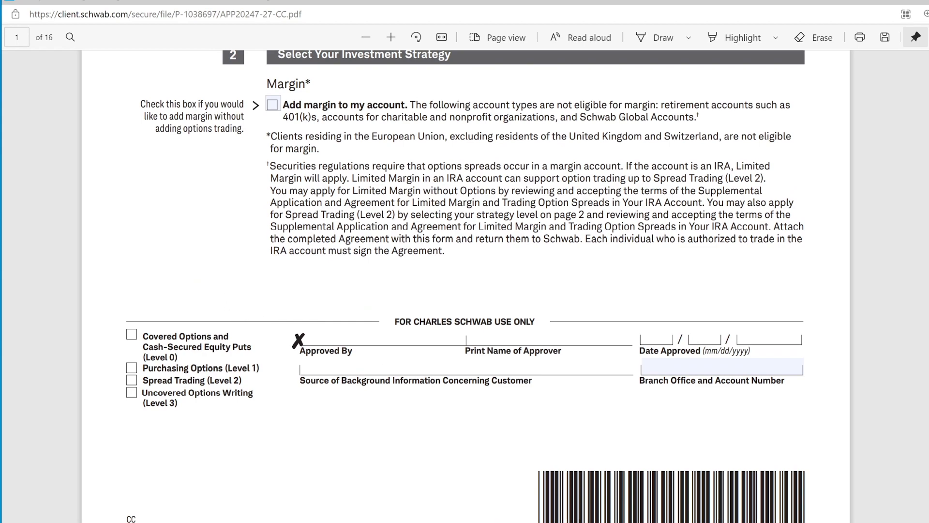
scroll(down, 3)
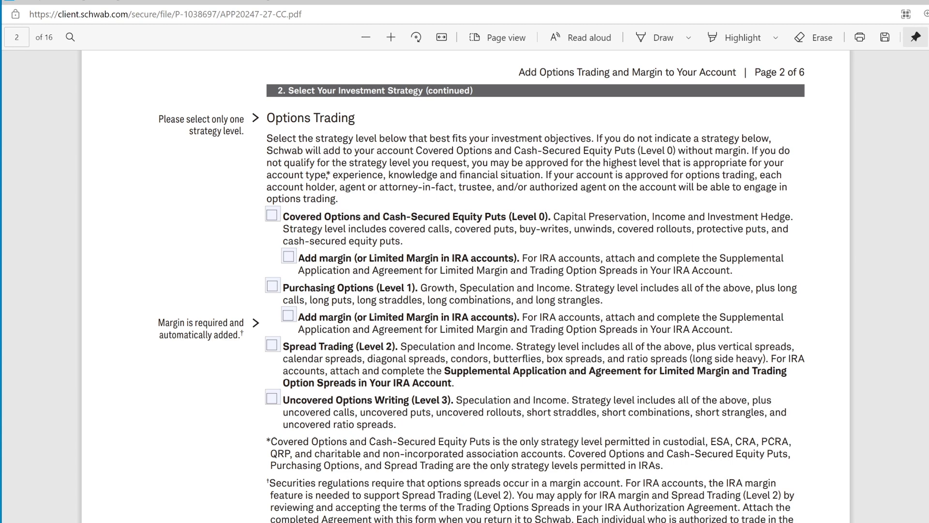
Scroll the PDF through the Tell Us About Yourself personal and employment questions
scroll(down, 3)
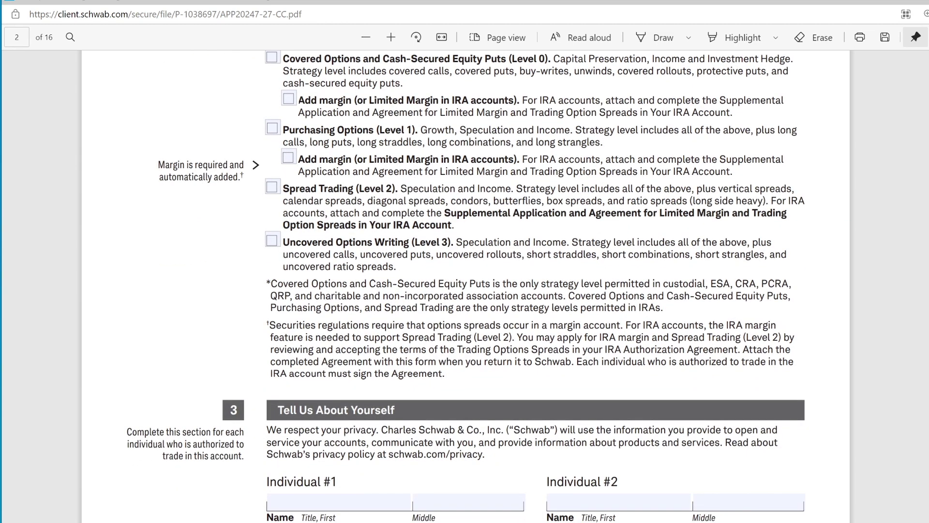
scroll(down, 3)
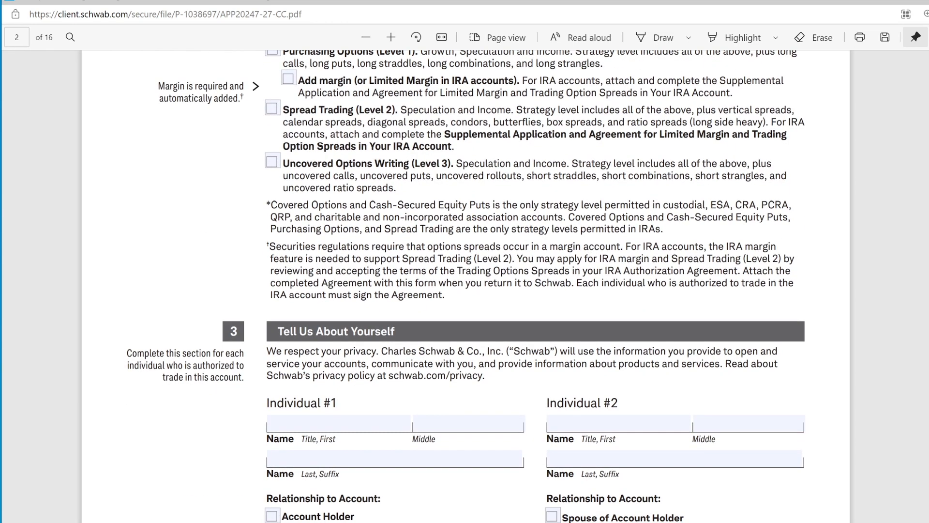
scroll(down, 3)
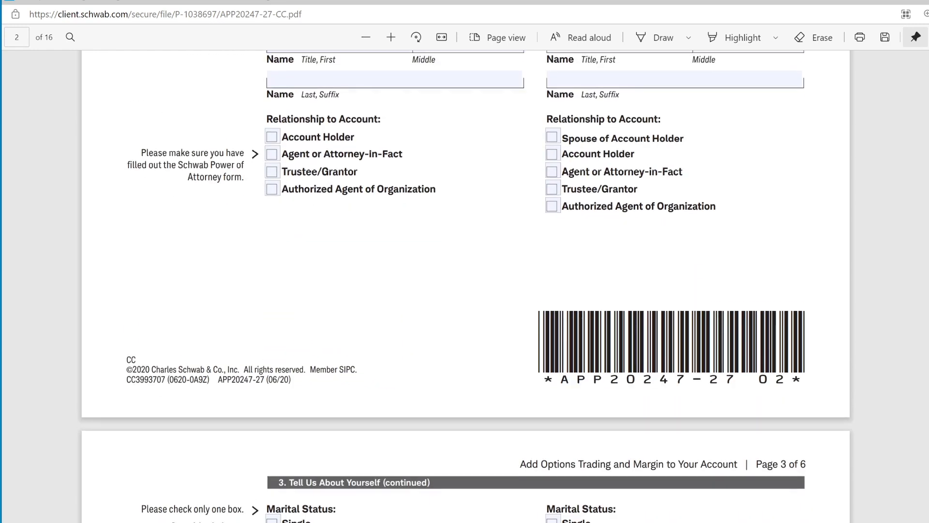
scroll(down, 3)
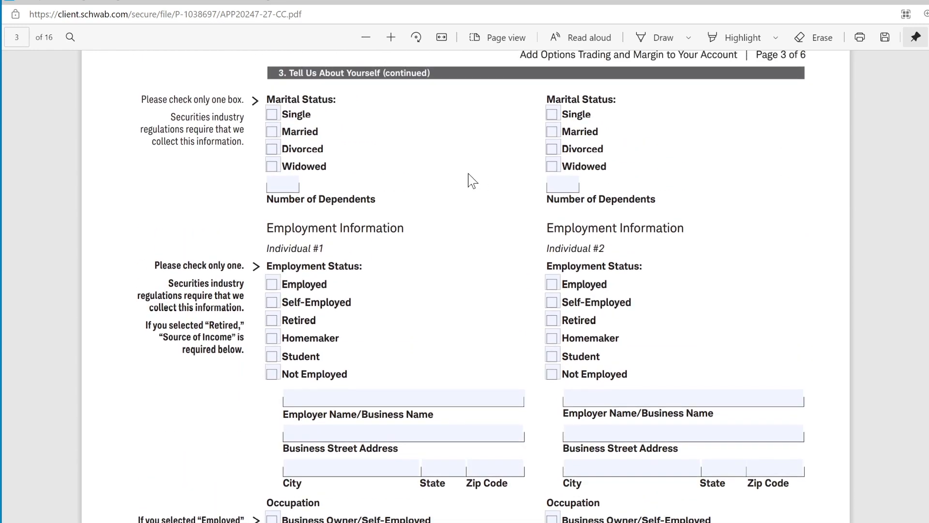
mouse_move(682, 298)
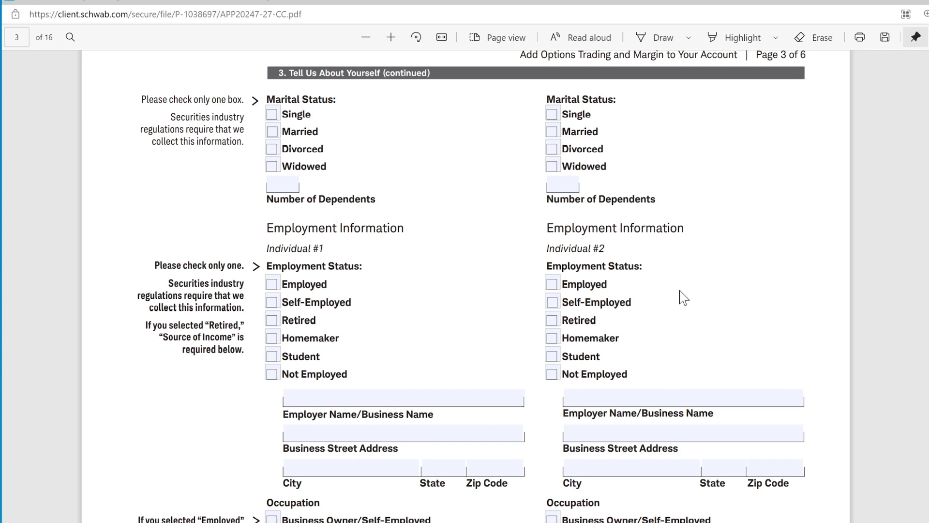
scroll(down, 3)
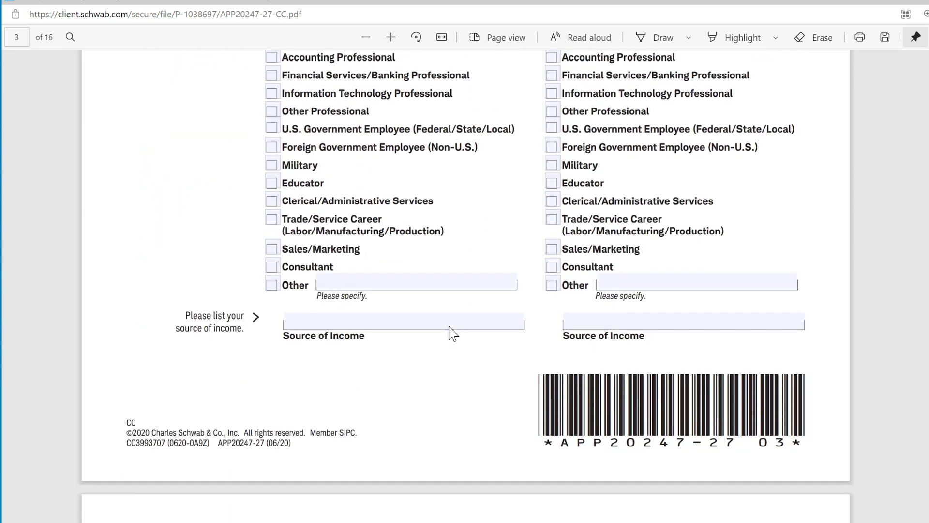
scroll(down, 3)
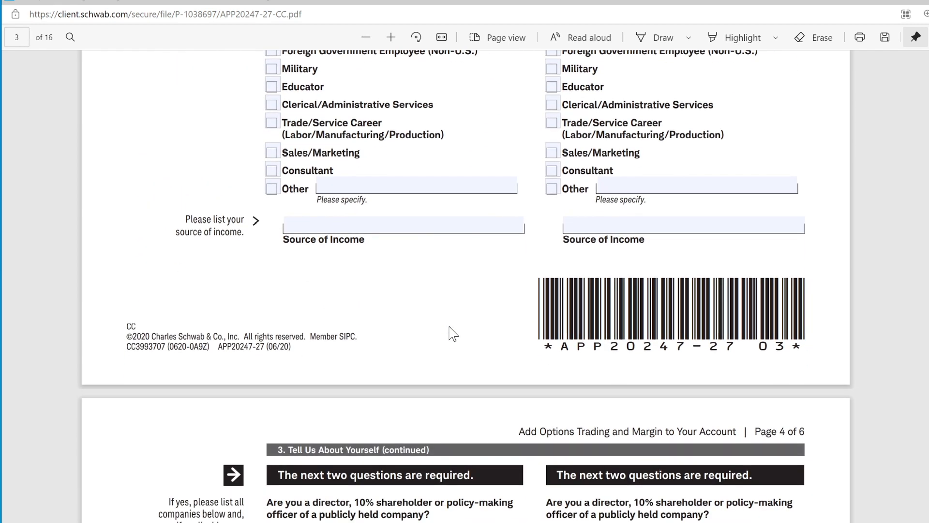
scroll(down, 3)
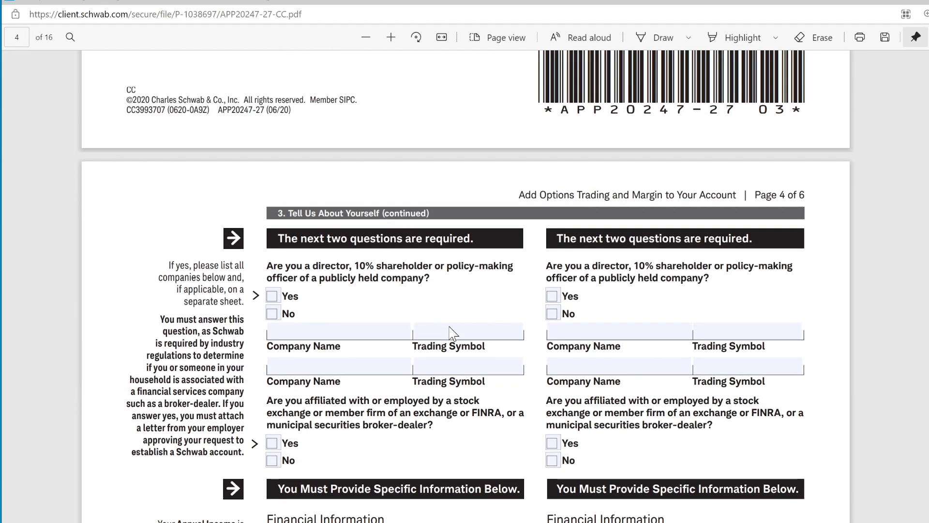
scroll(down, 3)
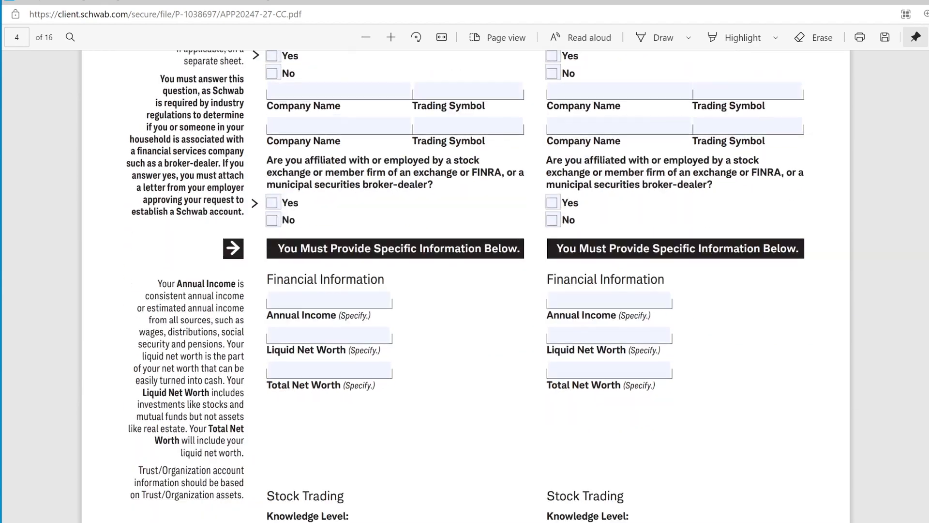
scroll(down, 3)
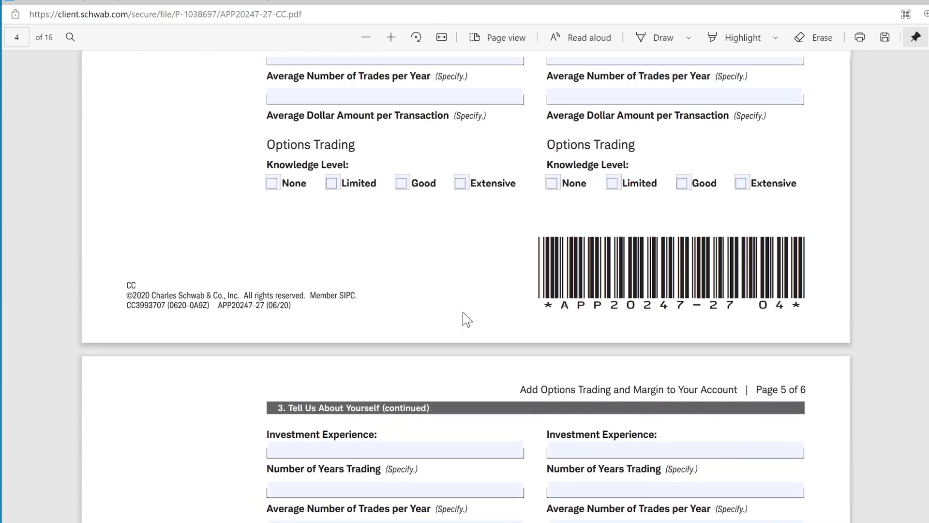
scroll(down, 3)
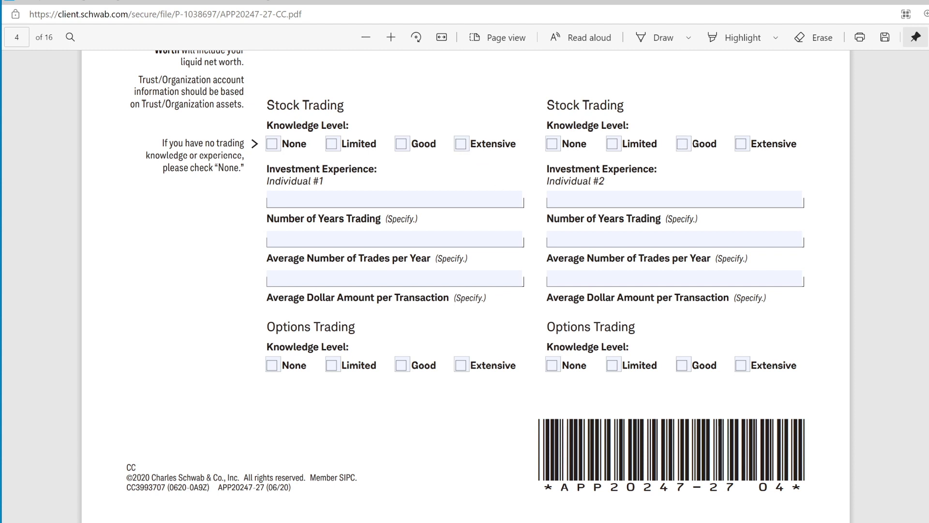
Scroll past the agreements to section 5, Certificate of Authority
scroll(down, 3)
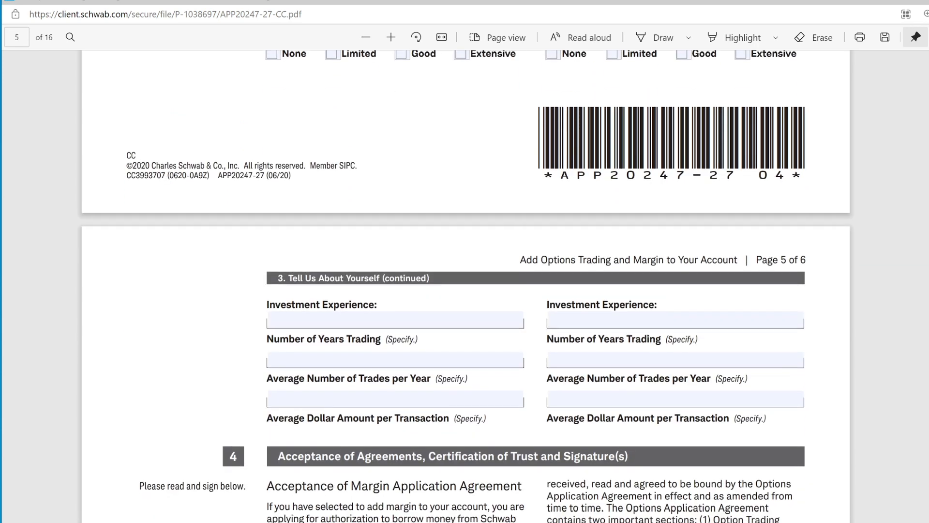
scroll(down, 3)
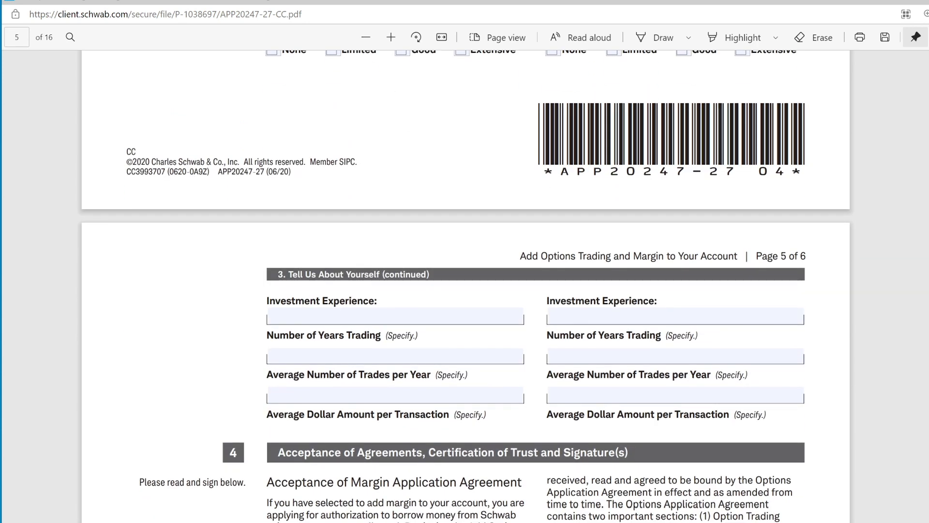
scroll(down, 3)
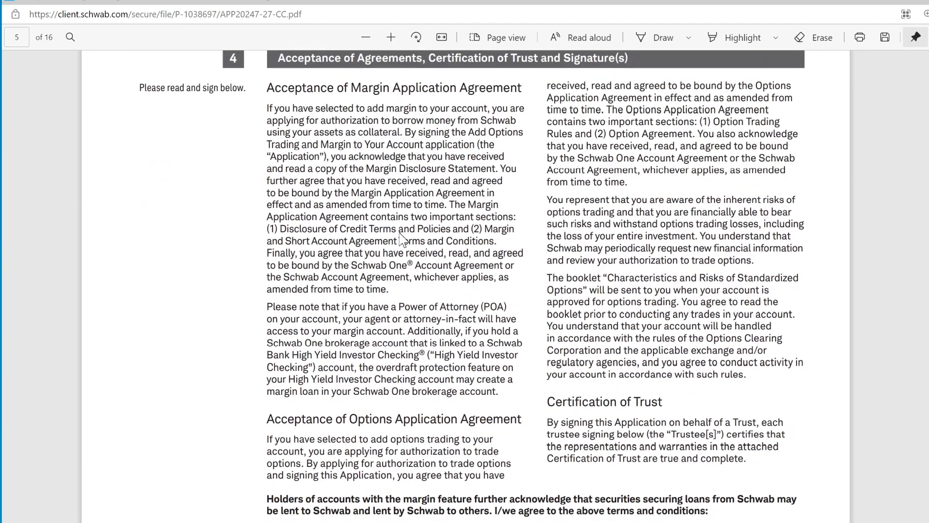
scroll(down, 3)
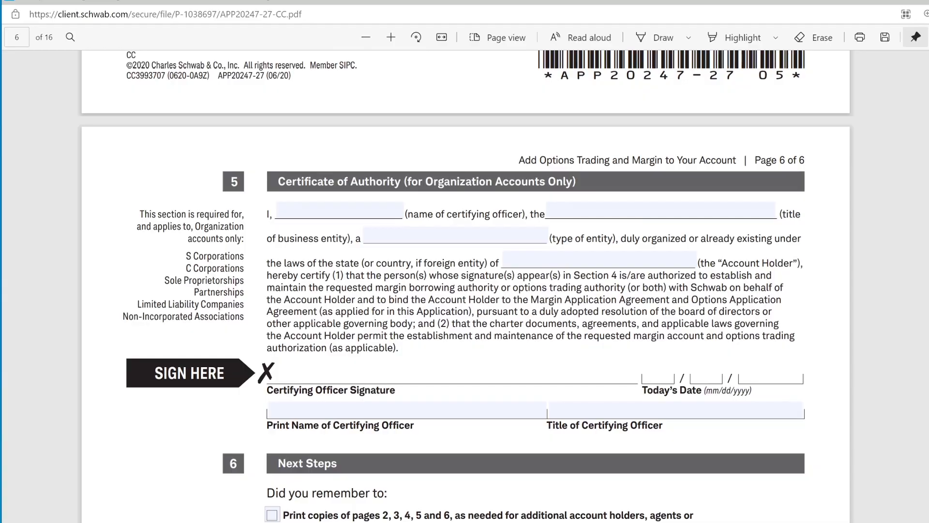
scroll(down, 3)
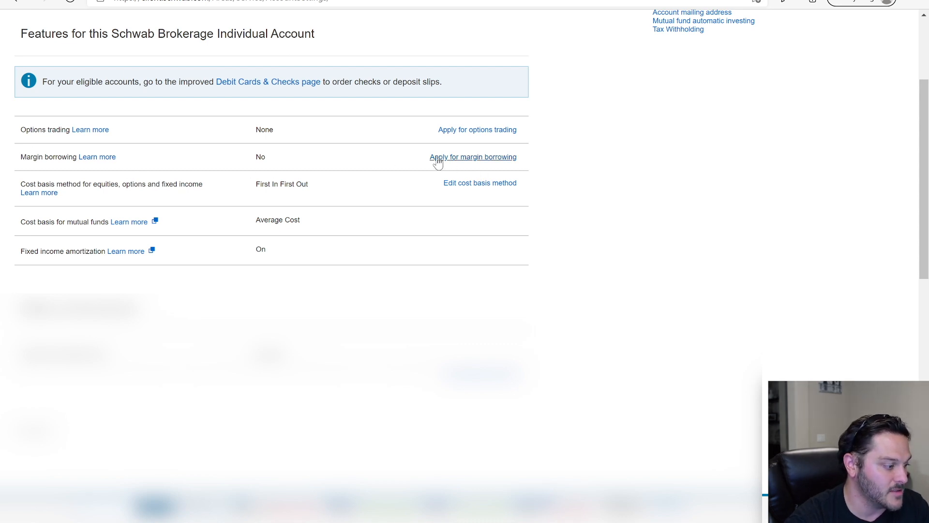
mouse_move(530, 159)
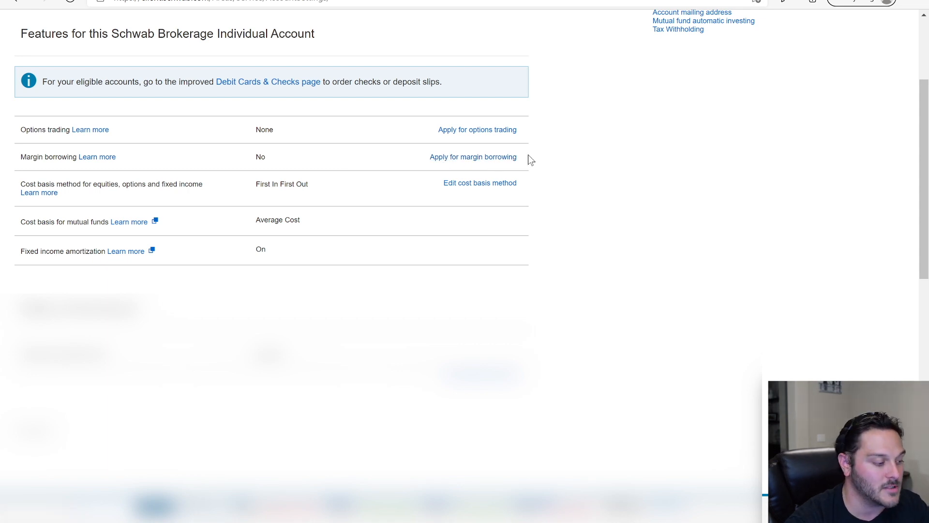
mouse_move(645, 185)
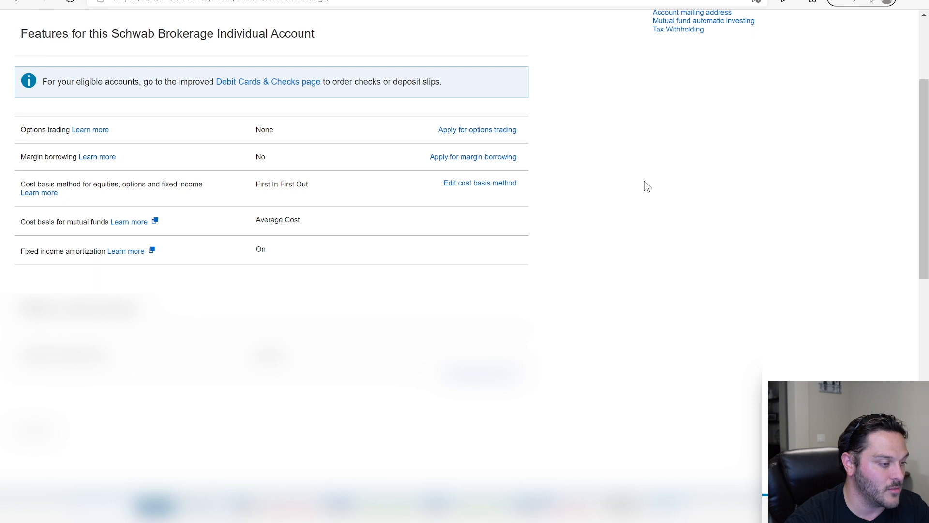
mouse_move(441, 151)
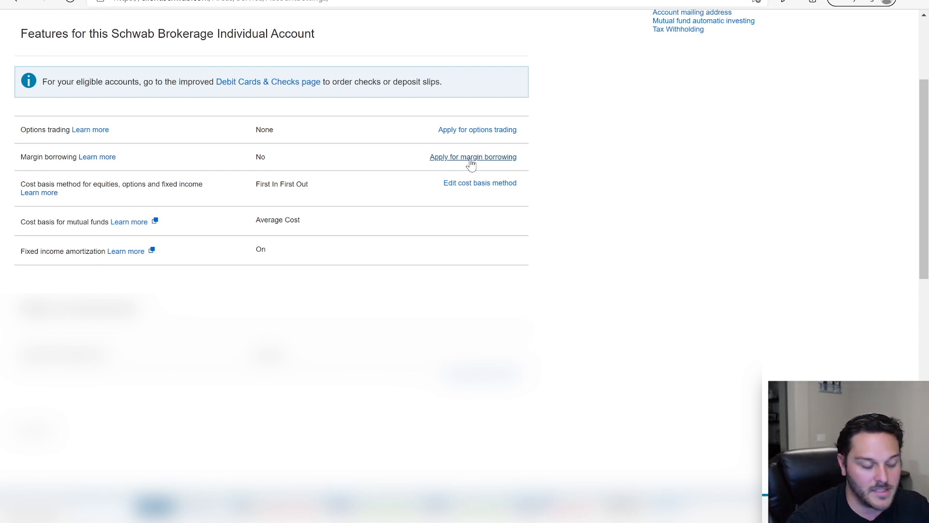
mouse_move(674, 139)
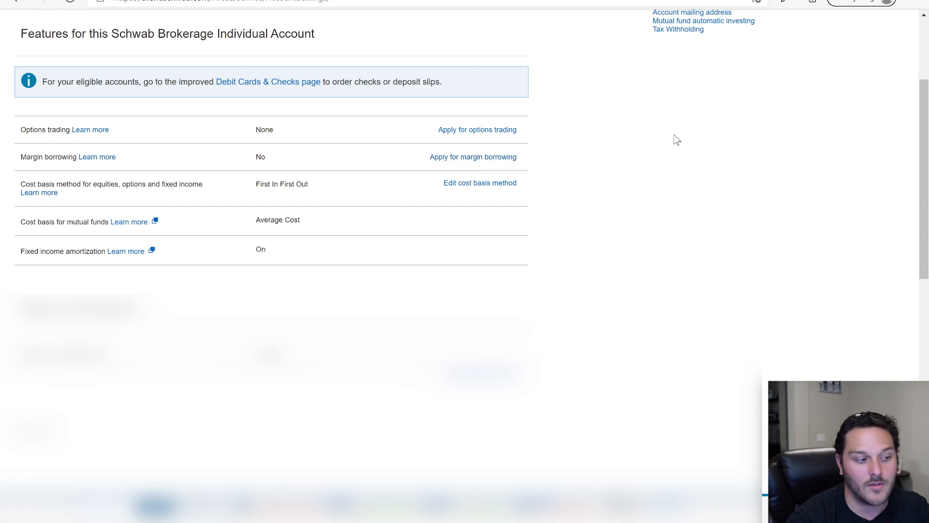
mouse_move(452, 160)
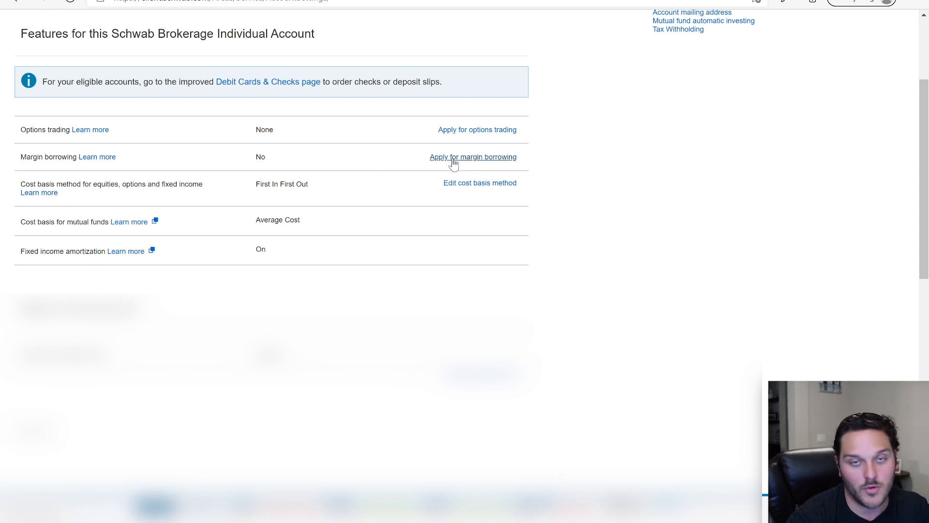